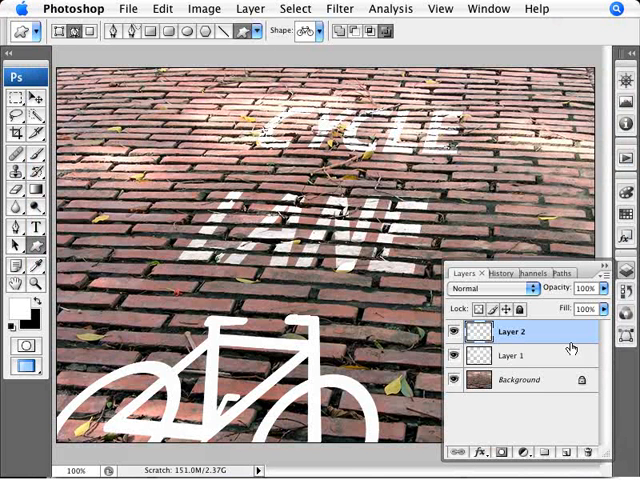
Rename Layer 1 to 'text' and Layer 2 to 'shape', and paste the text's layer style onto shape
left_click(520, 355)
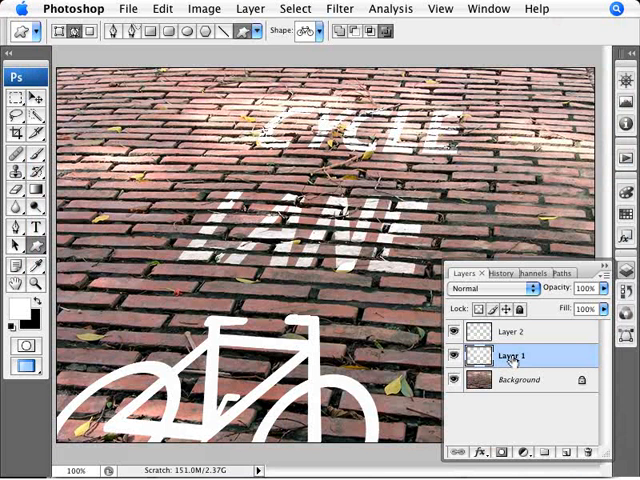
double_click(512, 355)
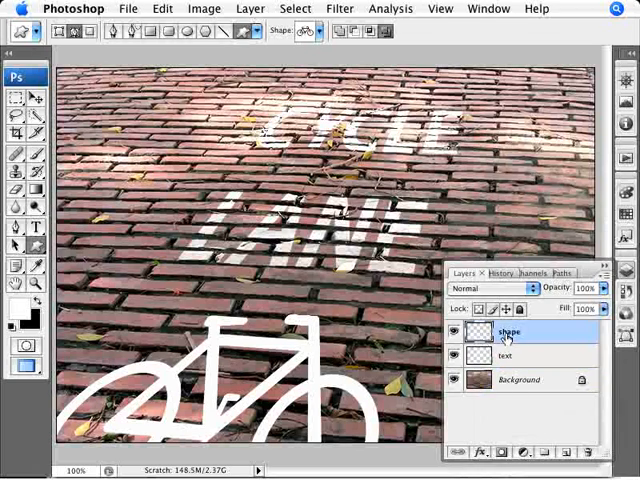
right_click(505, 331)
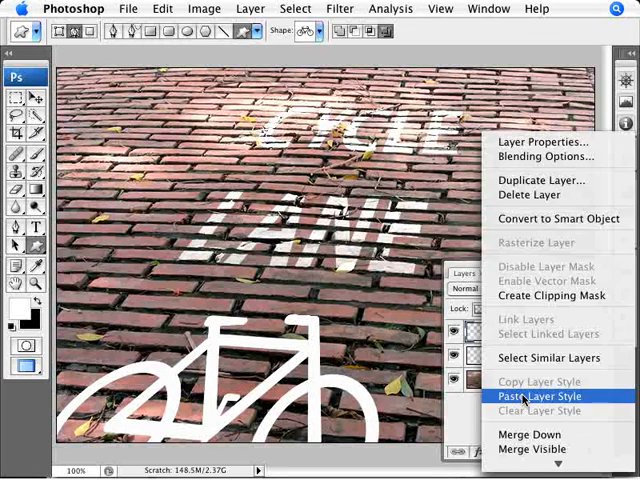
left_click(529, 396)
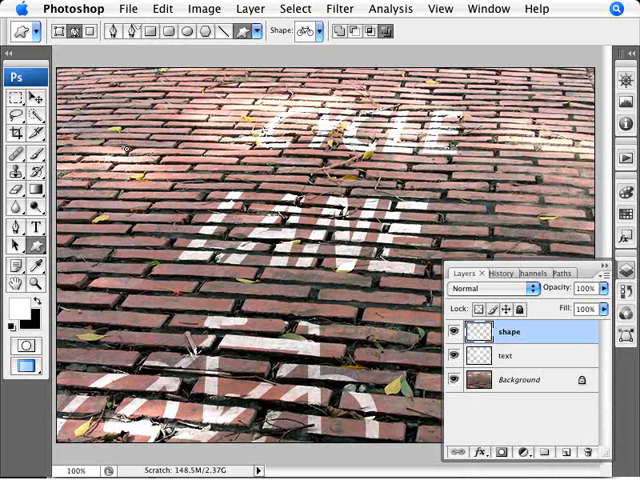
Pick the Rectangular Marquee tool and add a new empty layer named for the line
left_click(570, 452)
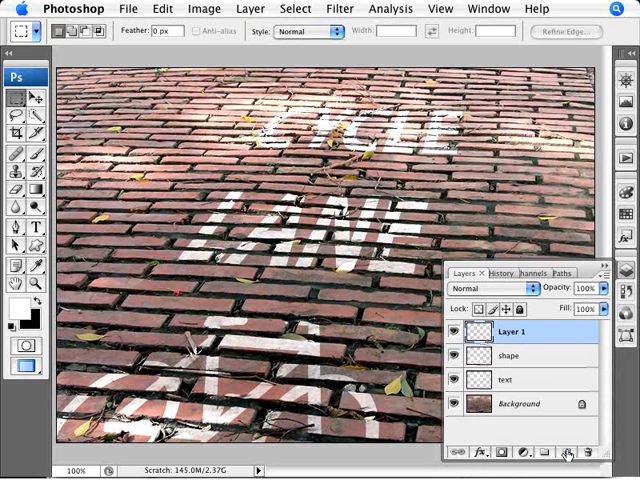
double_click(513, 331)
type("line -")
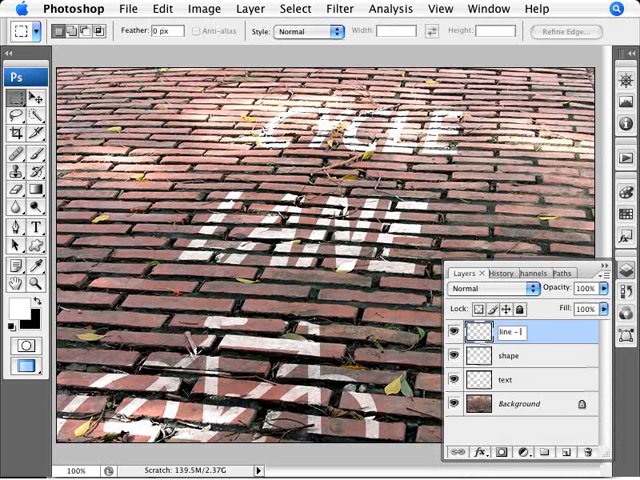
double_click(508, 331)
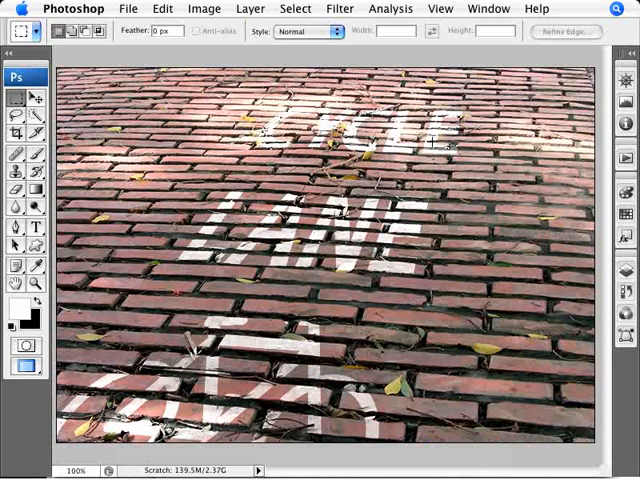
Paint a white perspective line along the road's right side using Vanishing Point
left_click(339, 8)
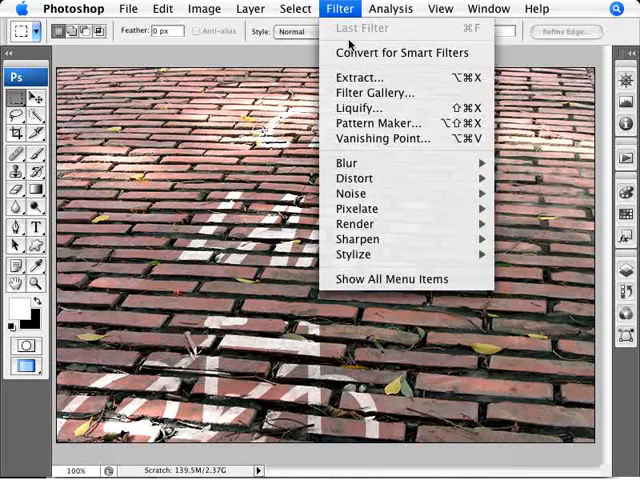
left_click(378, 138)
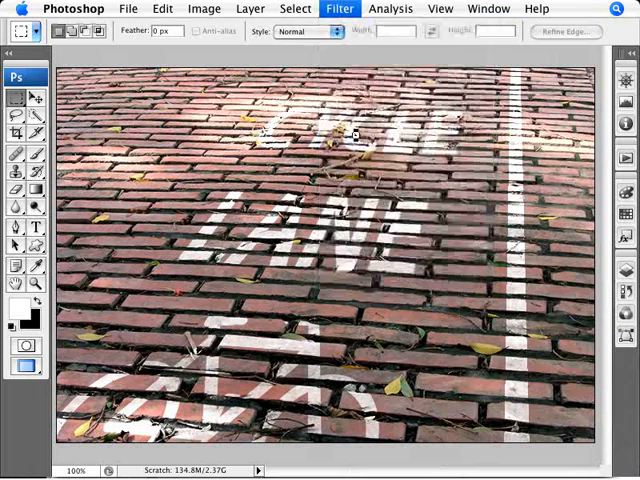
Paste the line in Vanishing Point, stretched diagonally along the upper-left road edge
left_click(339, 8)
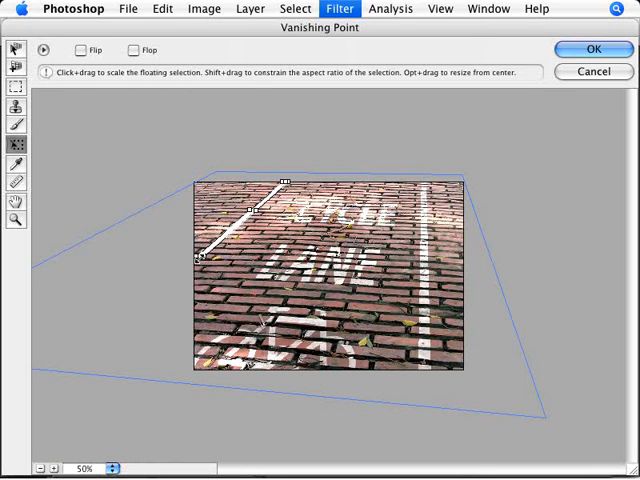
left_click_drag(200, 260, 160, 295)
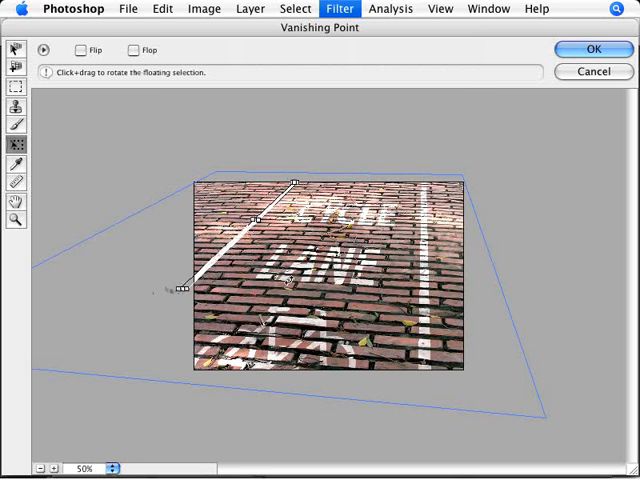
left_click(592, 49)
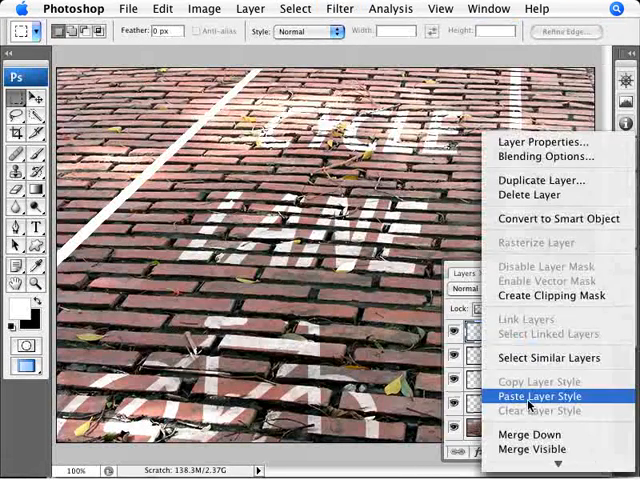
Give the left line the worn paint style and add a 'line - right yellow' layer
left_click(537, 398)
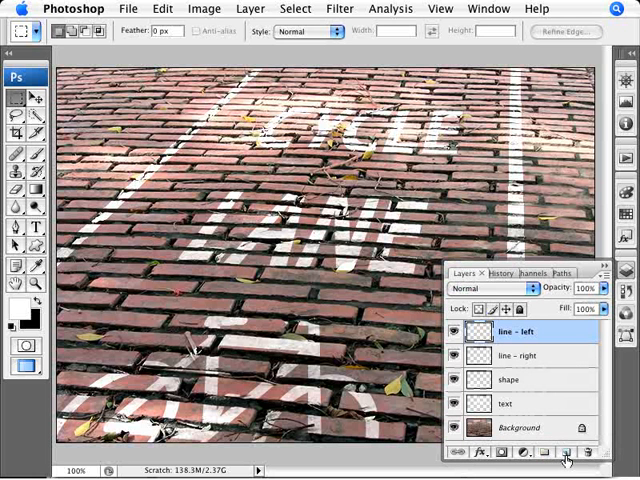
left_click(563, 455)
type("line - right yellow")
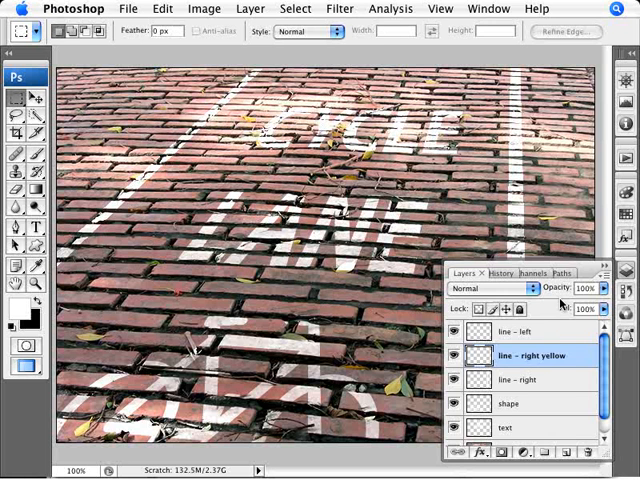
Set the foreground colour to bright yellow #fffc00
left_click(339, 8)
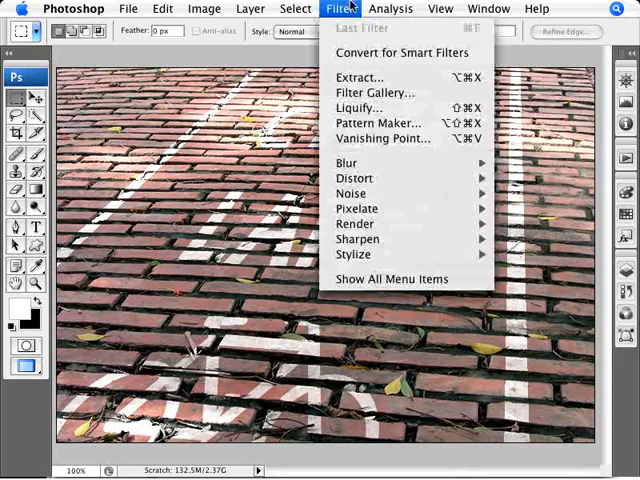
left_click(381, 138)
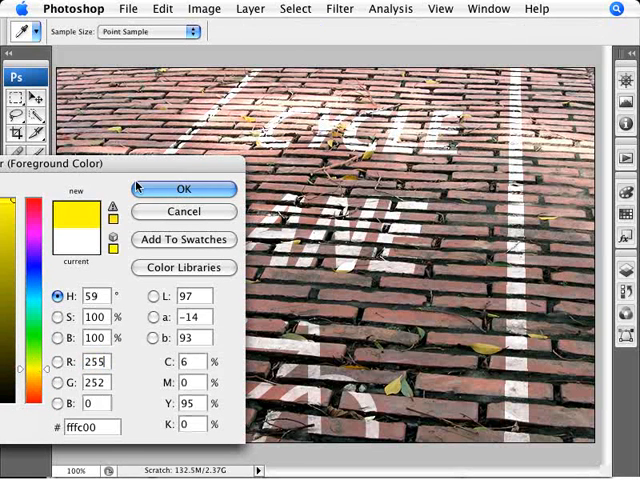
left_click(183, 188)
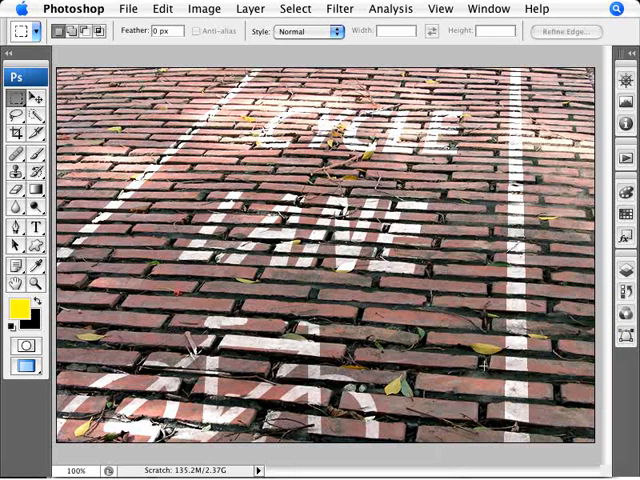
Paint a thick yellow perspective stripe beside the right white line with Vanishing Point
left_click(339, 8)
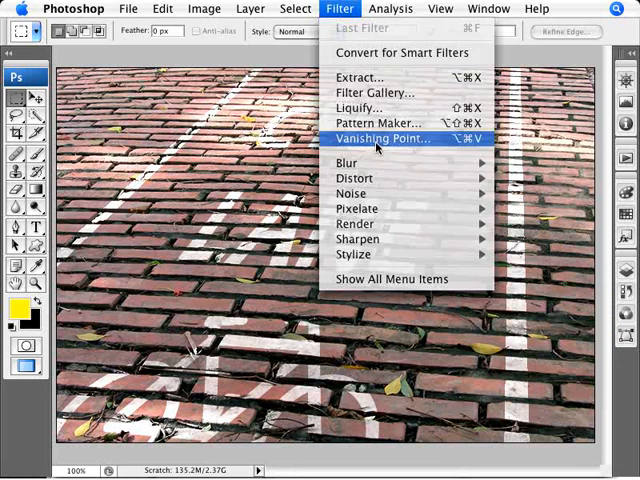
left_click(379, 138)
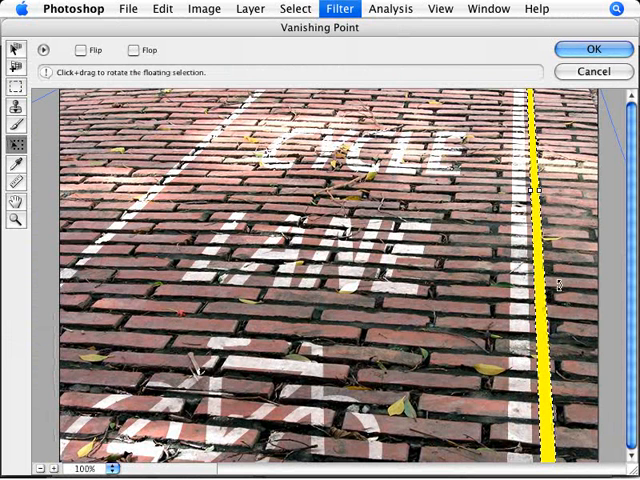
left_click(593, 49)
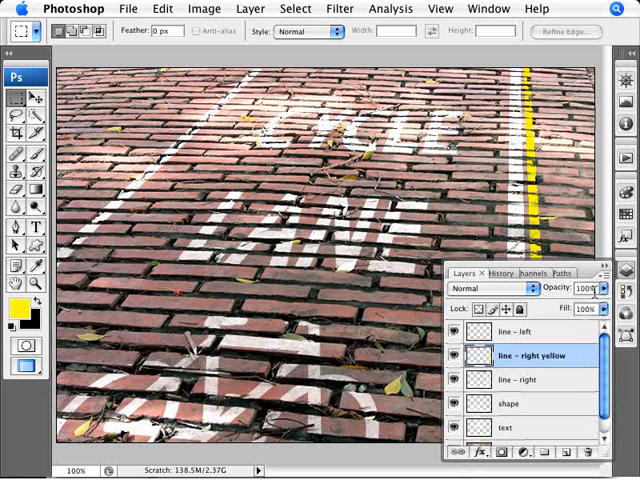
Lower the 'line - right yellow' layer's opacity so bricks show through
left_click_drag(590, 288, 568, 288)
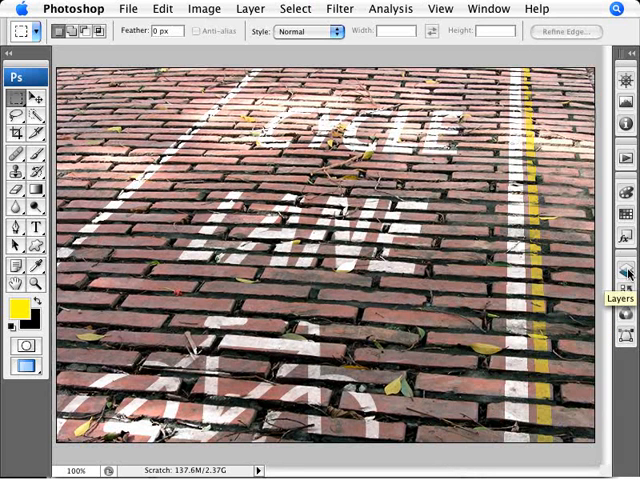
mouse_move(555, 413)
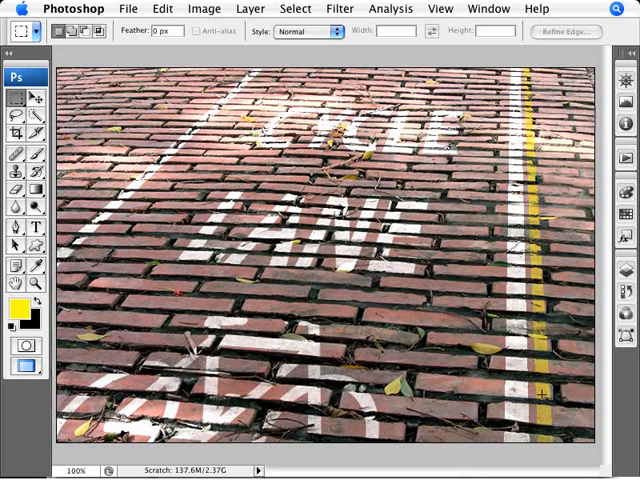
mouse_move(355, 247)
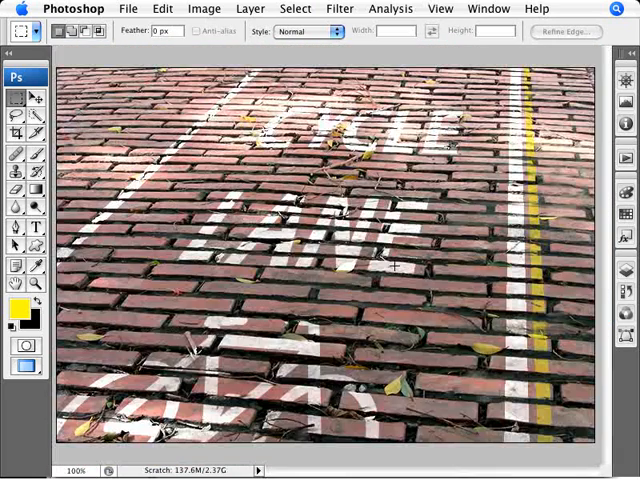
Mask the leaves out of the text layer by painting black on its layer mask
left_click(489, 8)
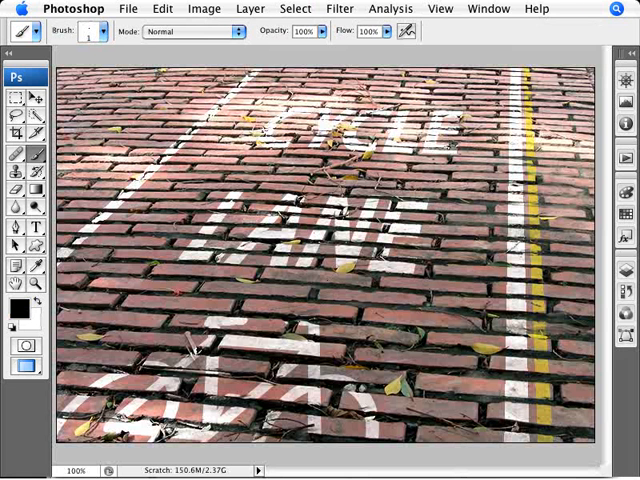
left_click(488, 8)
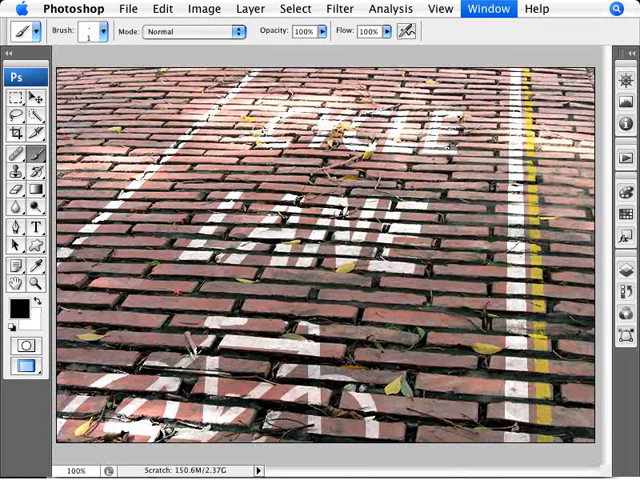
left_click(489, 9)
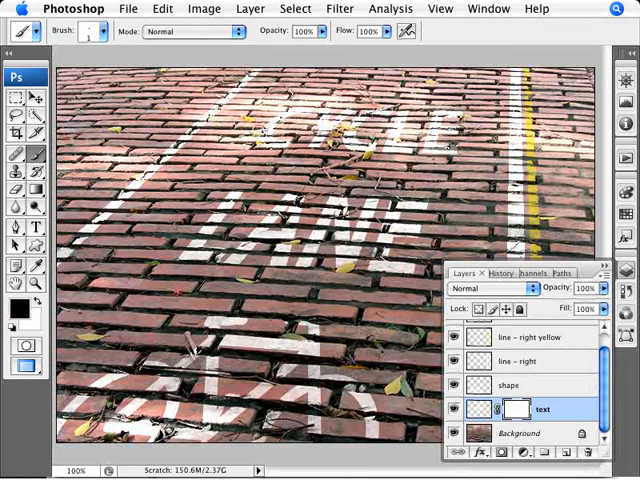